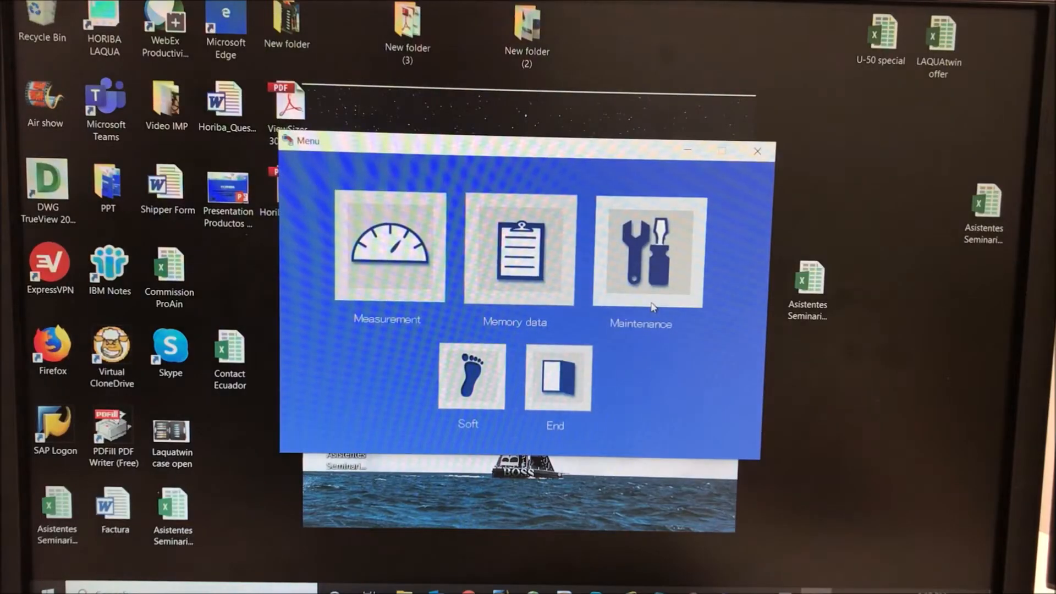
pyautogui.moveTo(421, 263)
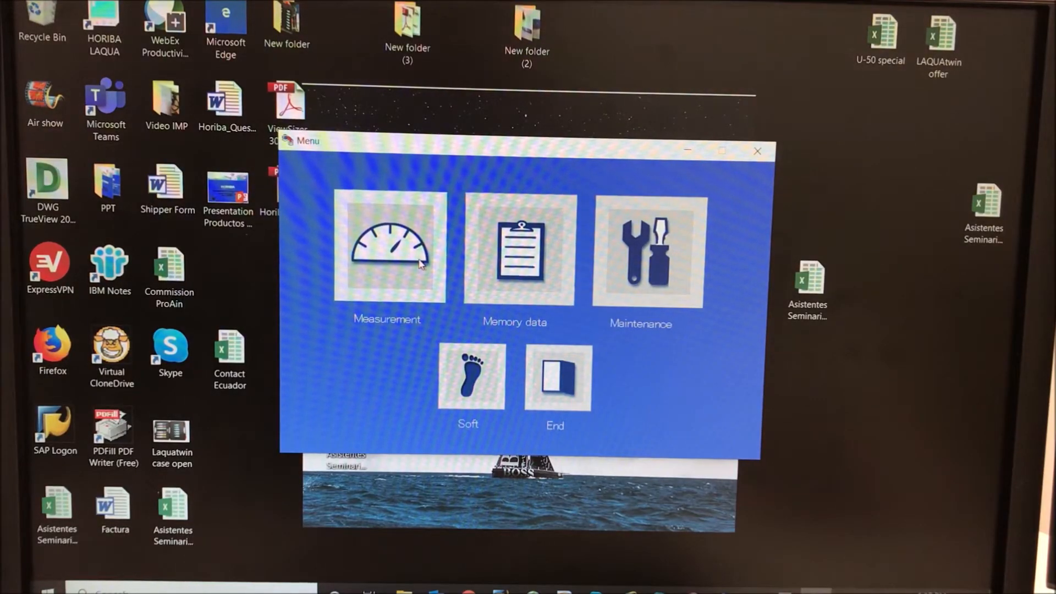
# Step: Open the Measurement screen with its channel Setting dialog from the Menu window
pyautogui.click(387, 249)
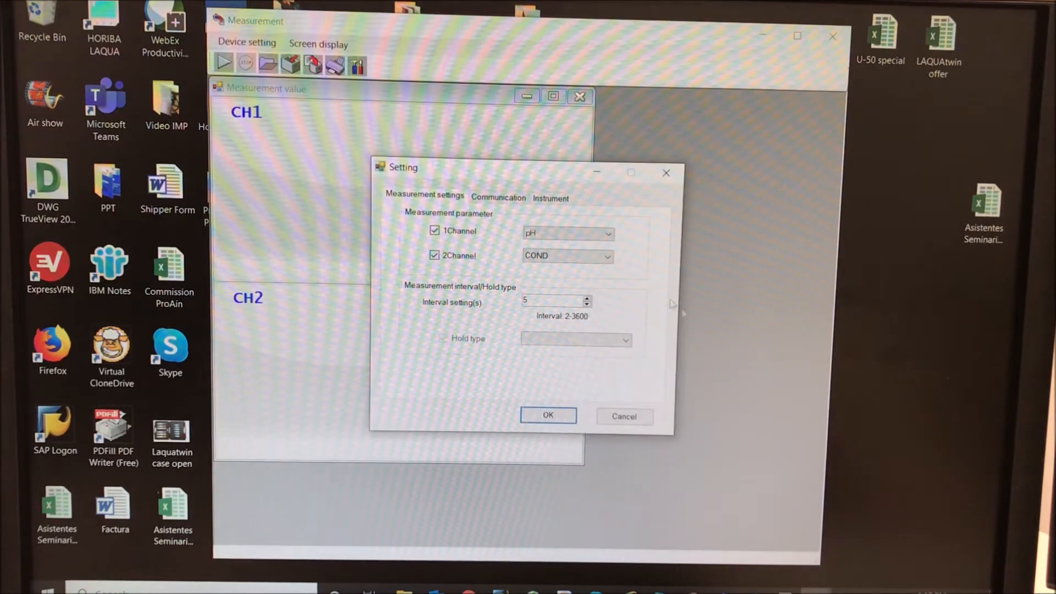
# Step: Set channel 1 to pH, channel 2 to salinity, interval to 10 seconds, and confirm
pyautogui.click(434, 230)
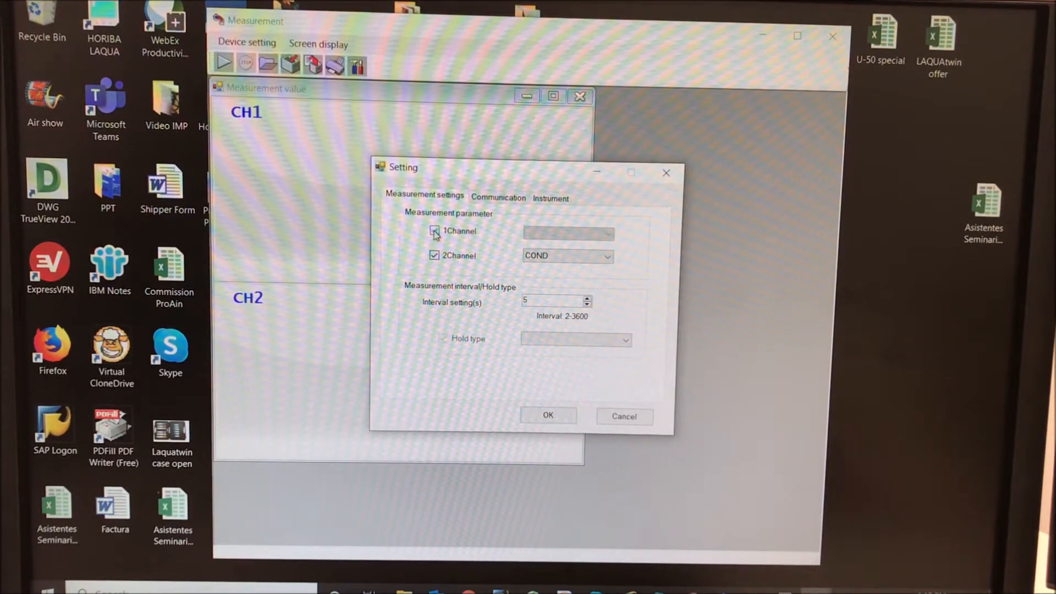
pyautogui.click(434, 231)
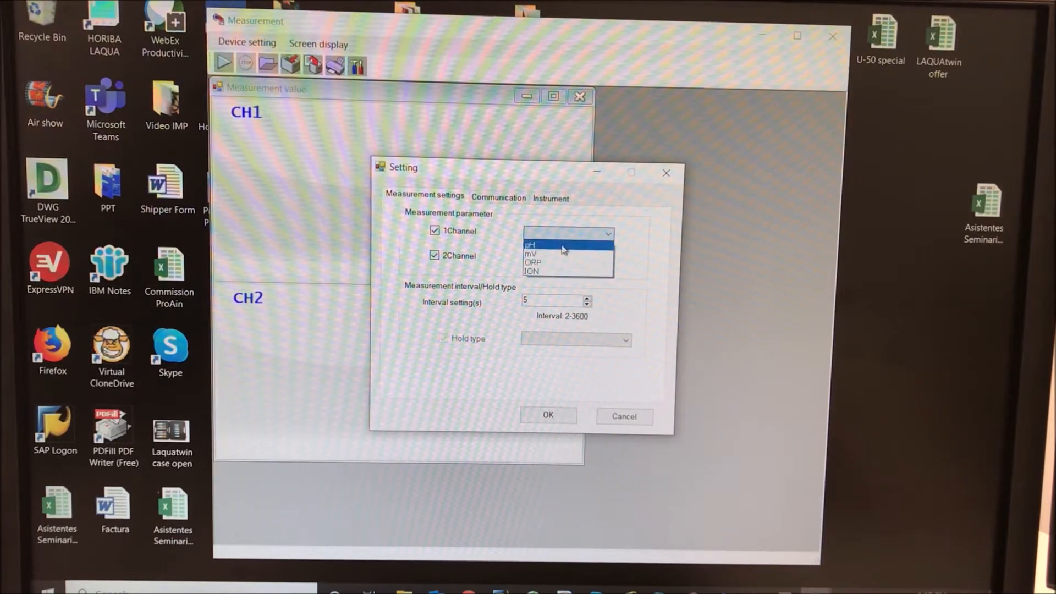
pyautogui.click(533, 243)
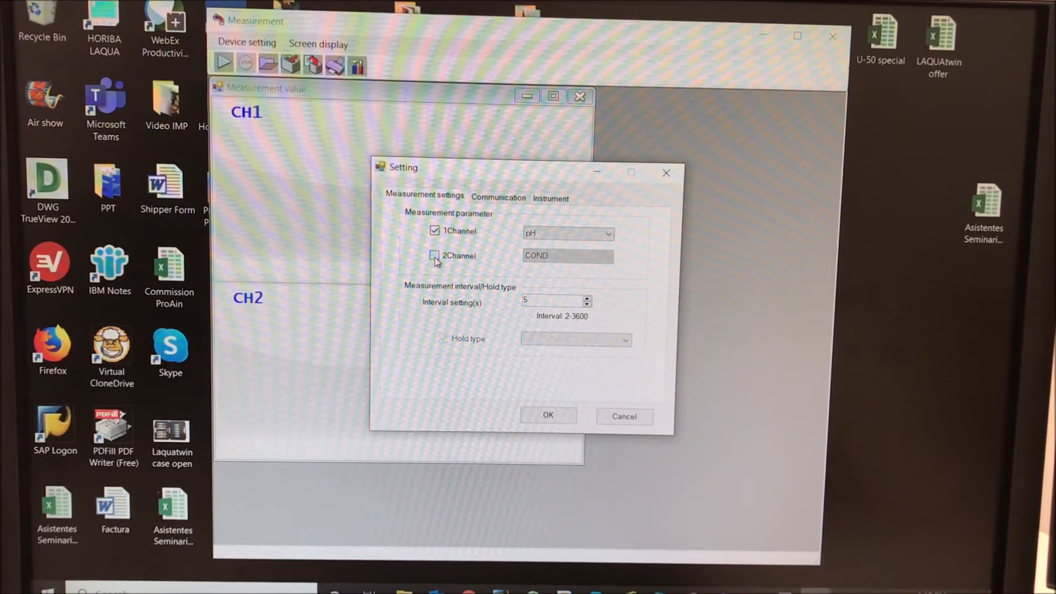
pyautogui.click(435, 255)
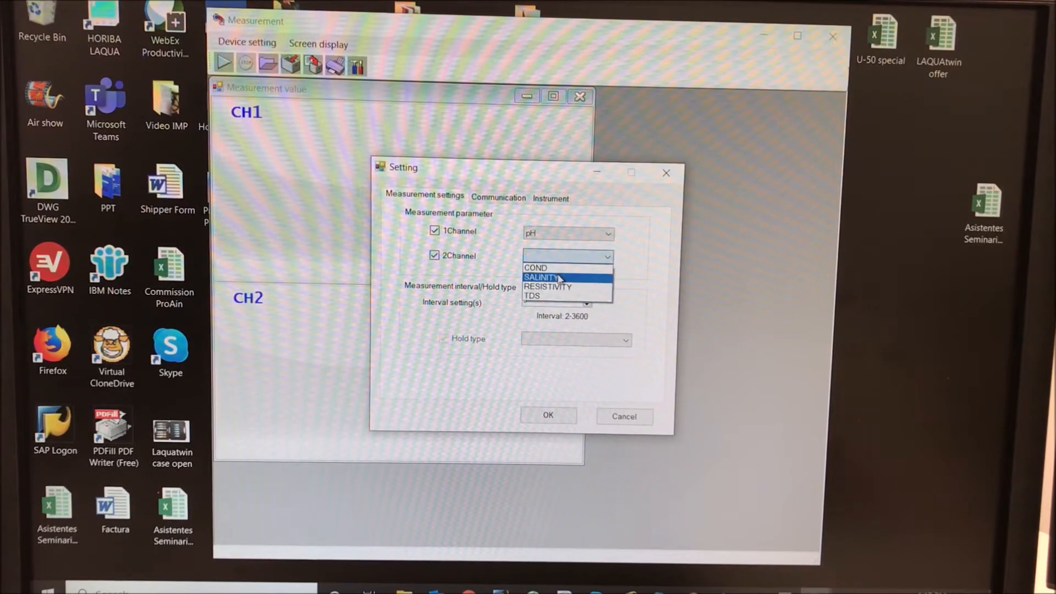
pyautogui.click(543, 277)
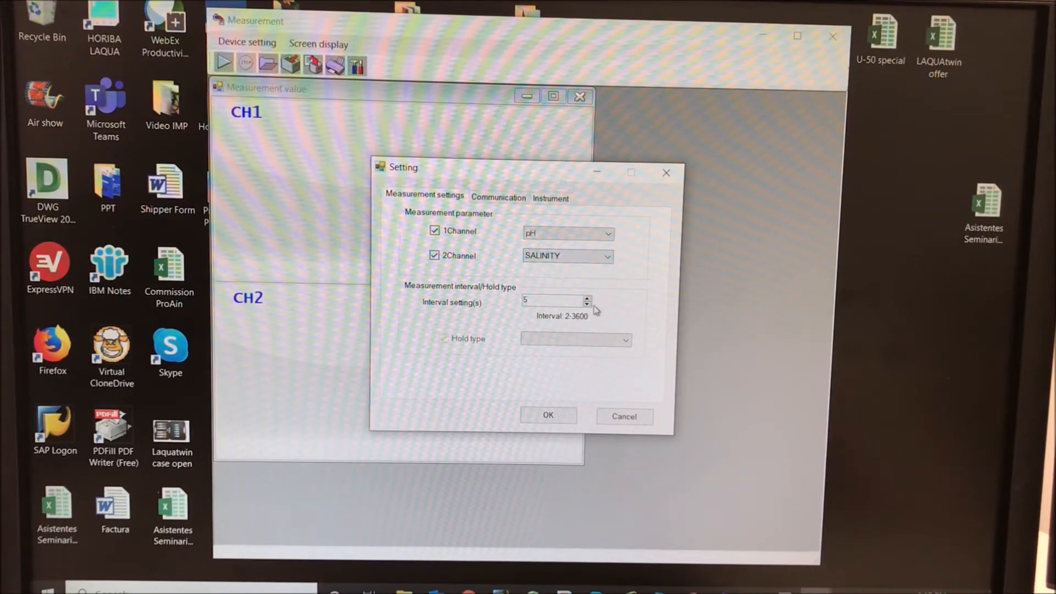
pyautogui.click(587, 297)
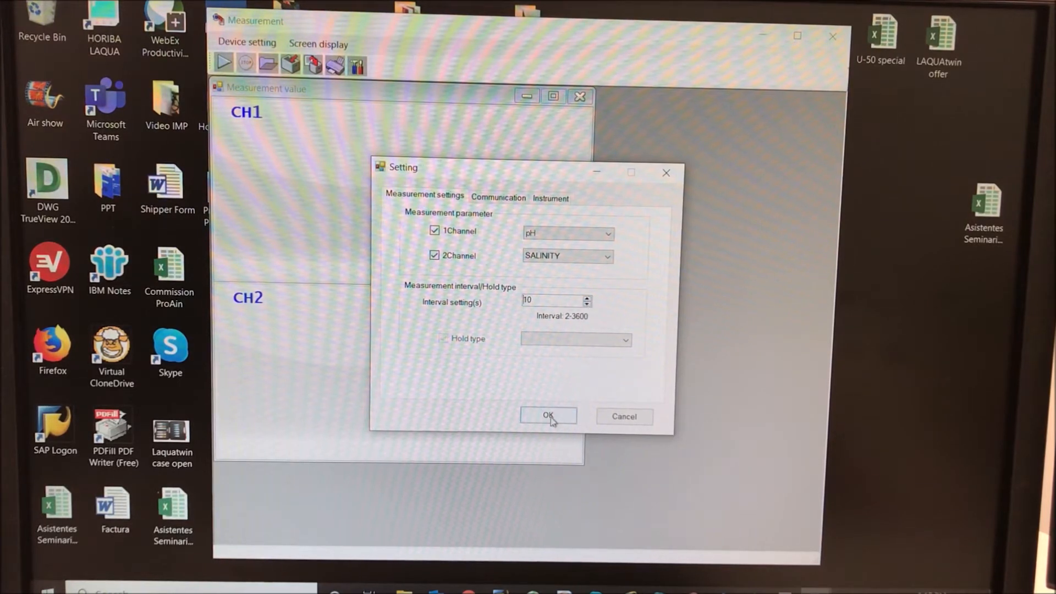
pyautogui.click(548, 416)
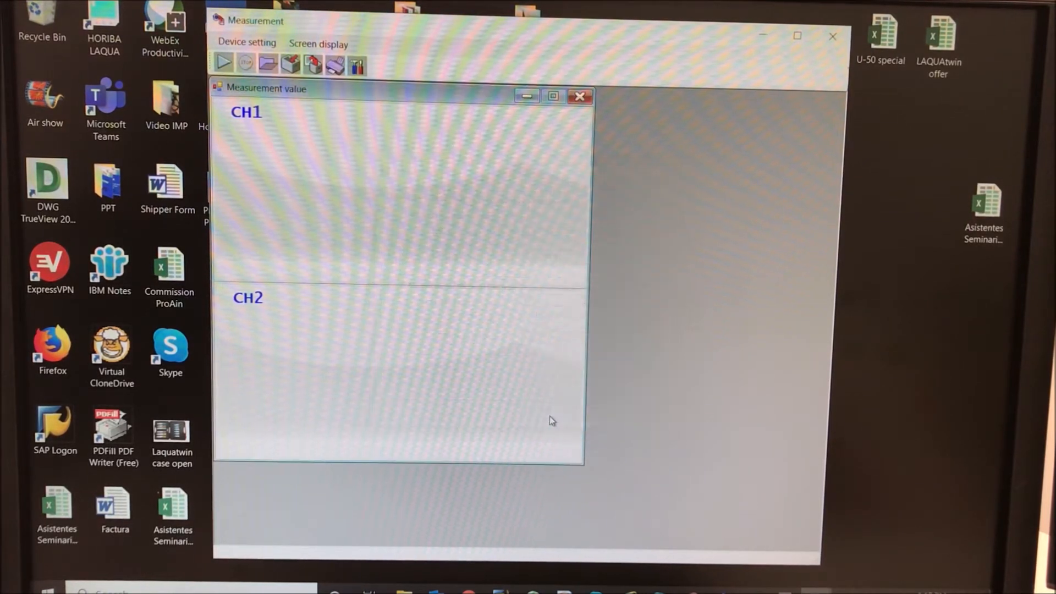
pyautogui.moveTo(224, 62)
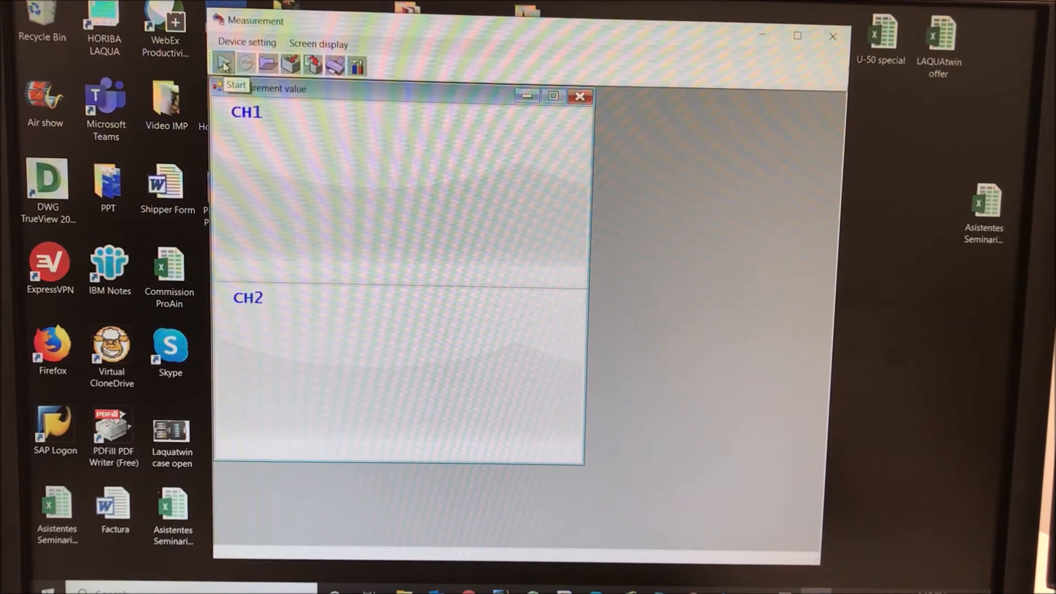
# Step: Start the pH and salinity measurement and show the measurement values display
pyautogui.click(223, 63)
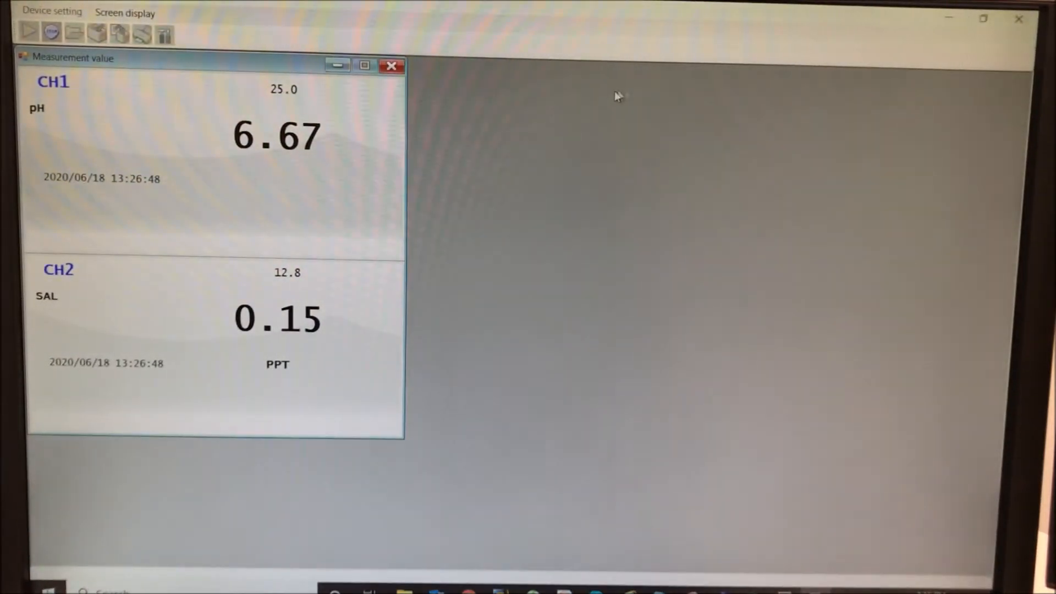
pyautogui.click(125, 13)
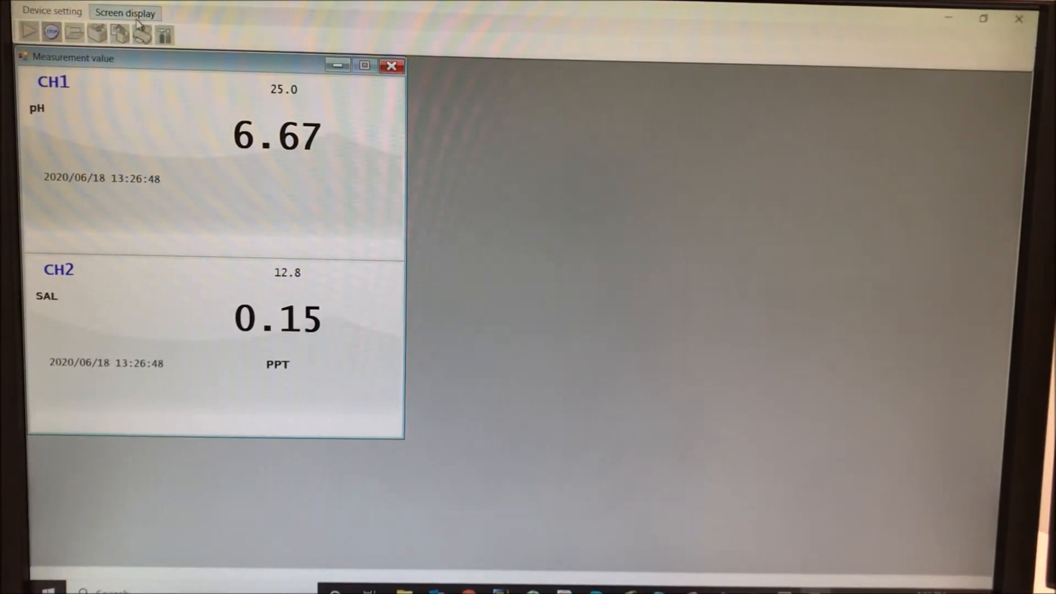
pyautogui.click(125, 12)
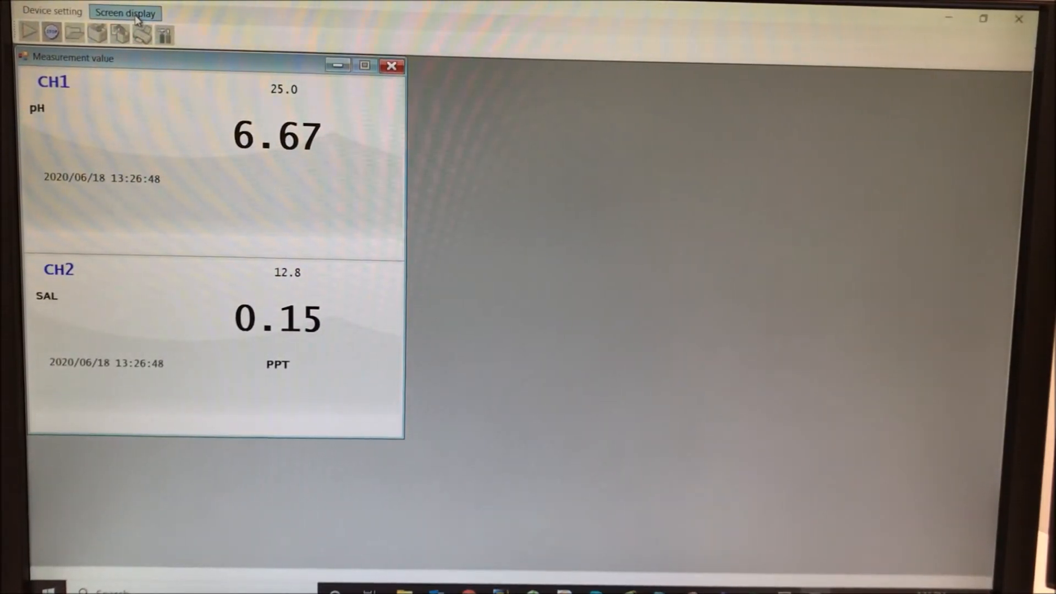
pyautogui.click(125, 12)
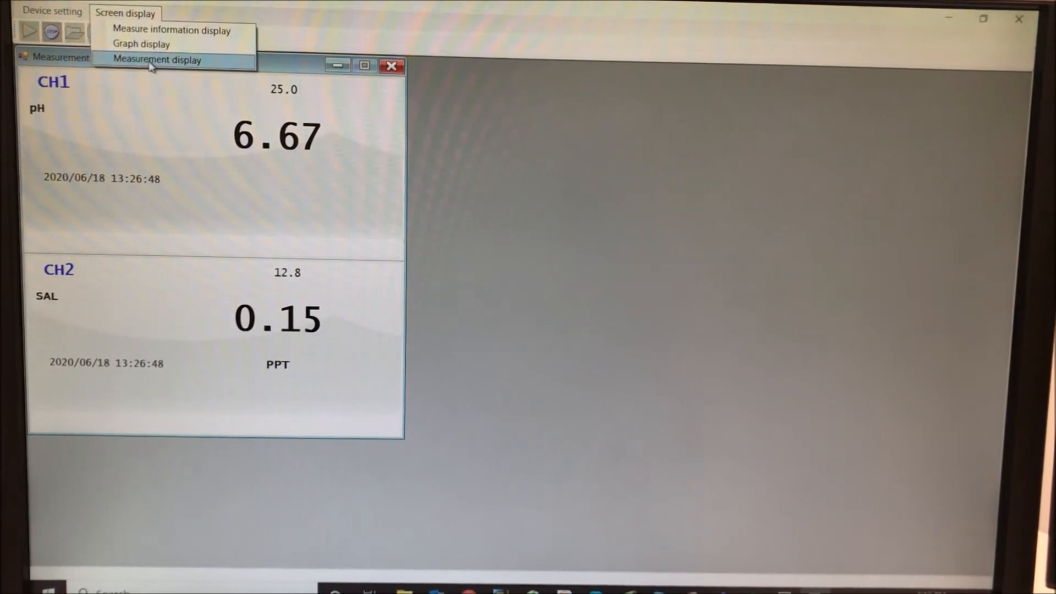
pyautogui.click(157, 60)
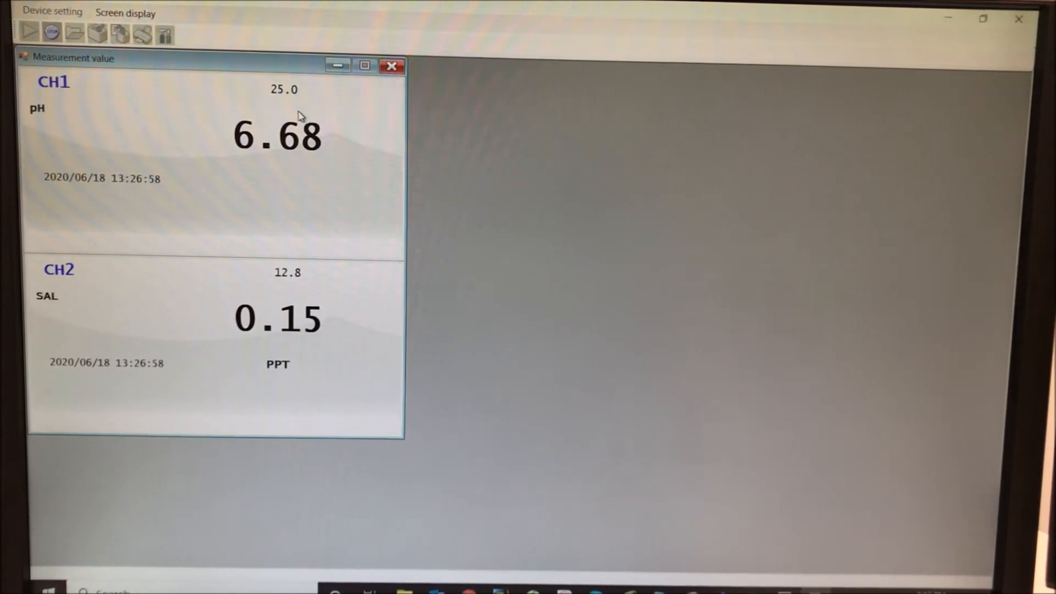
# Step: Show the graph window enlarged alongside the live readings
pyautogui.click(125, 12)
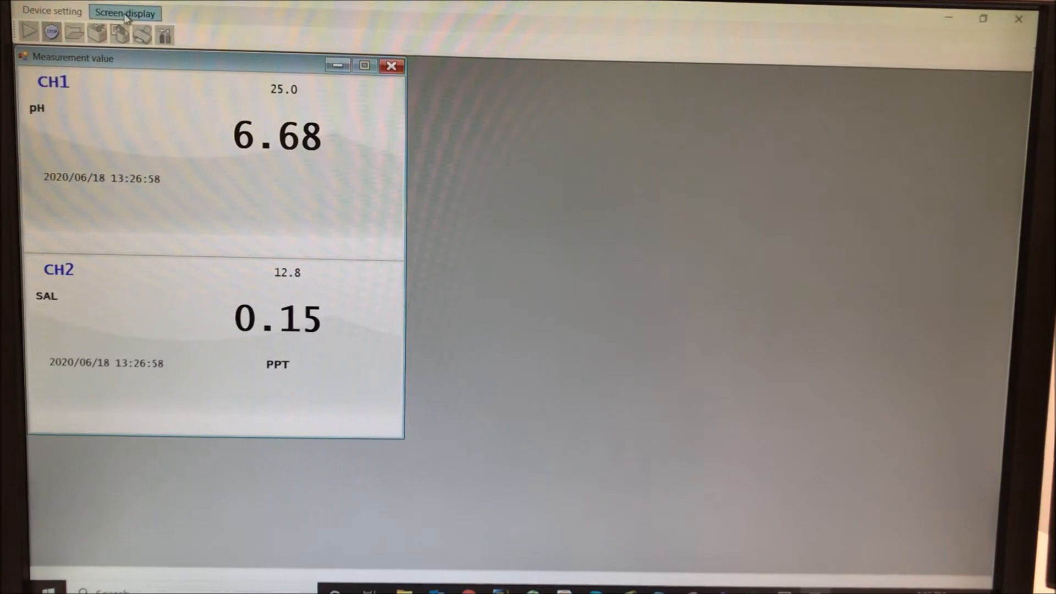
pyautogui.click(125, 12)
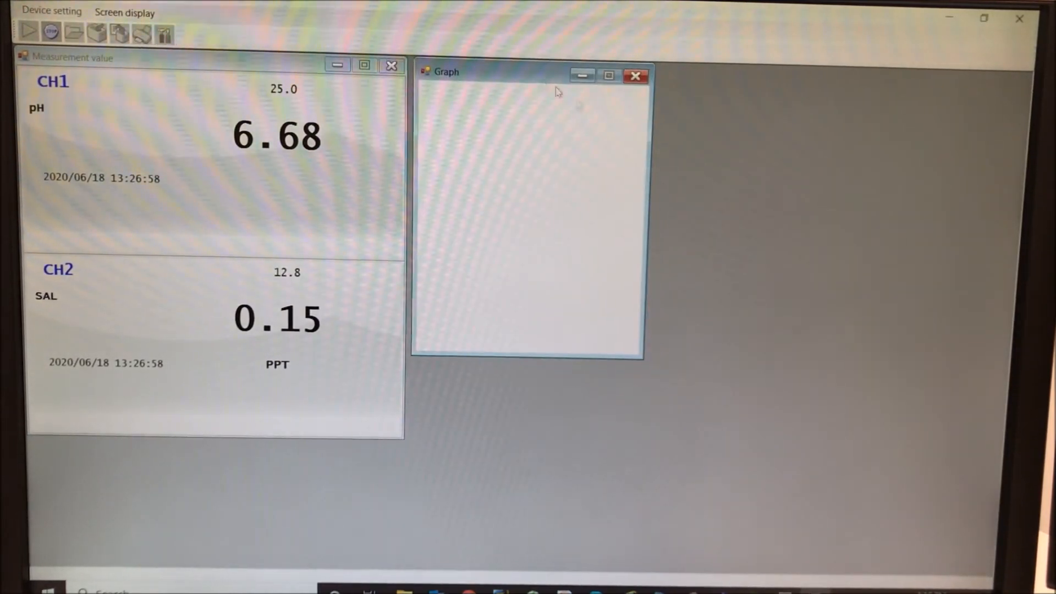
pyautogui.click(607, 75)
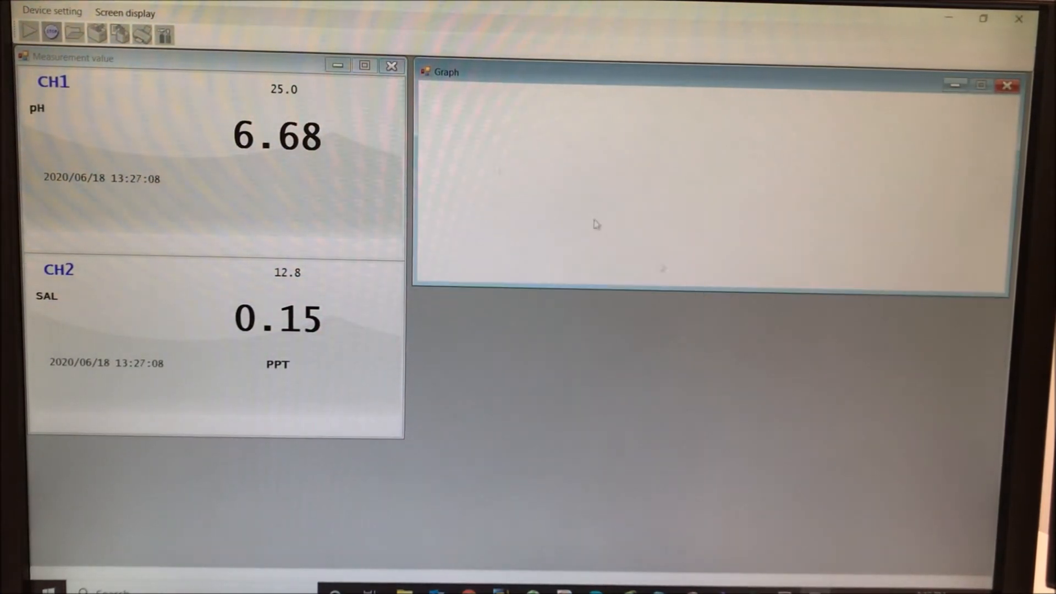
pyautogui.click(125, 12)
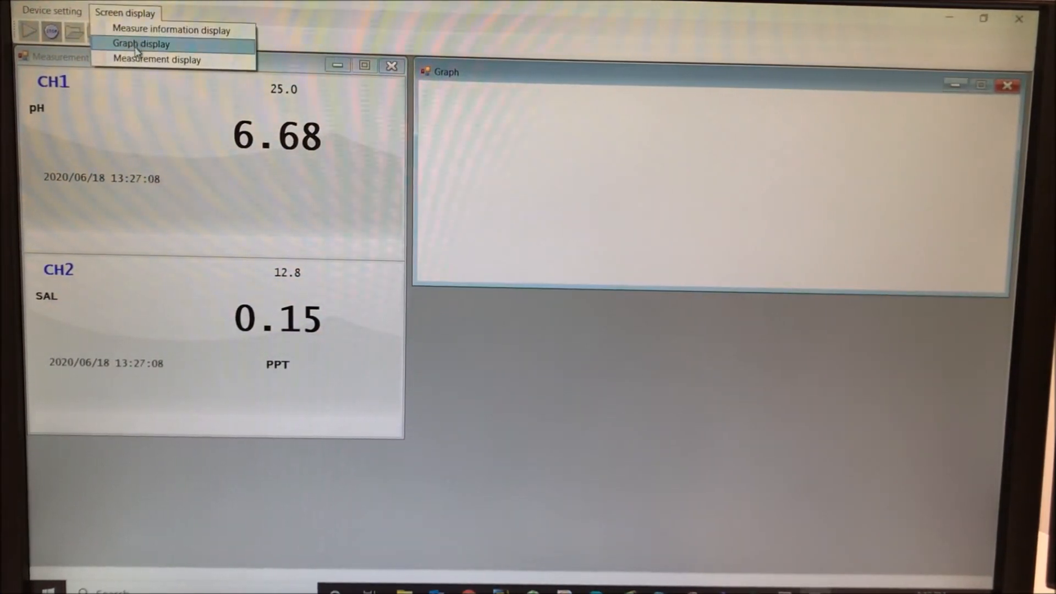
pyautogui.click(170, 29)
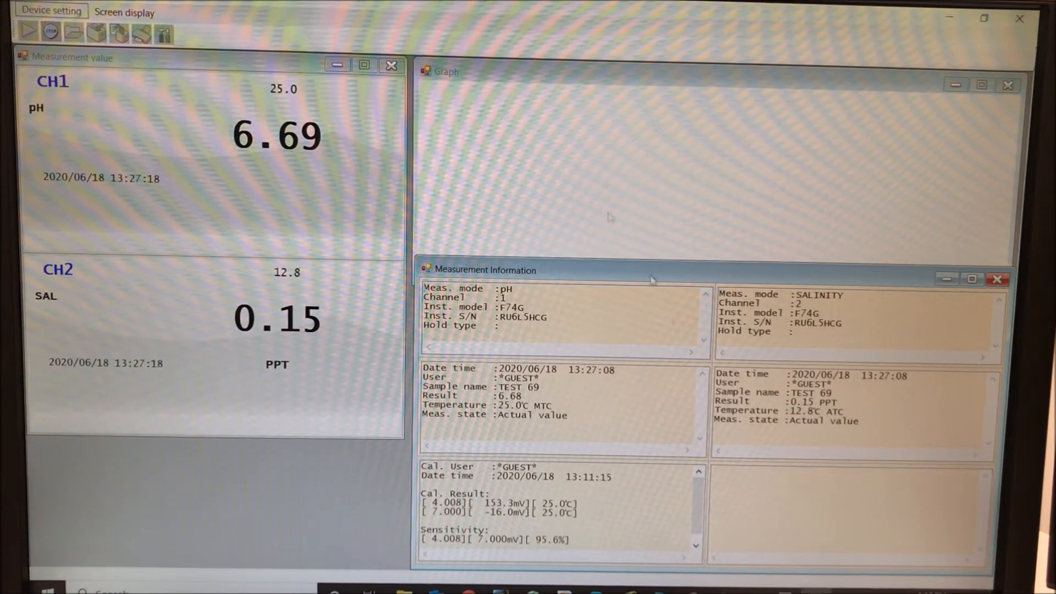
pyautogui.moveTo(51, 32)
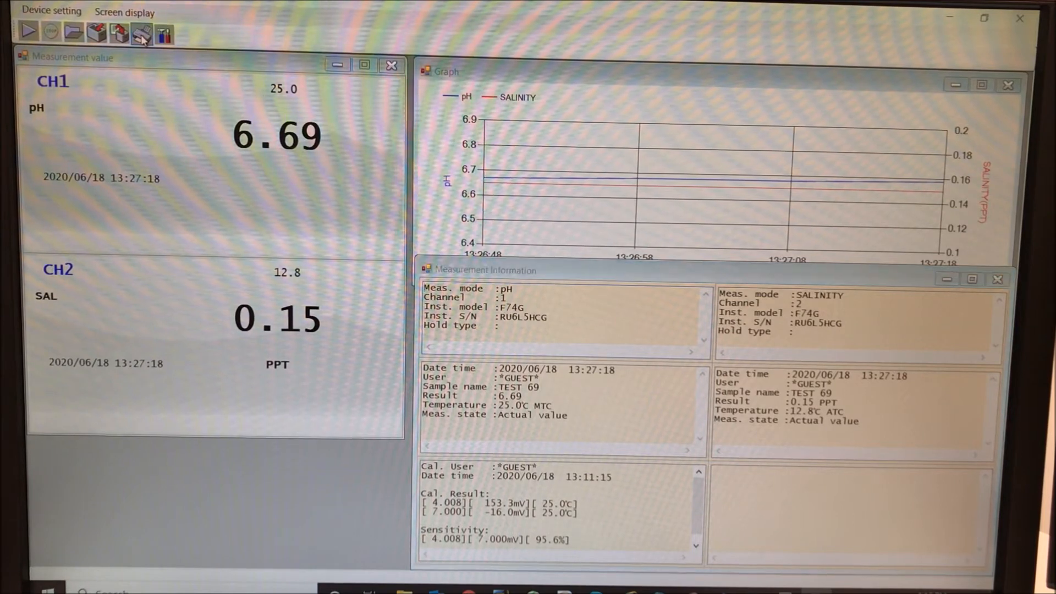
# Step: Open the print dialog for the pH and salinity trend report
pyautogui.click(141, 31)
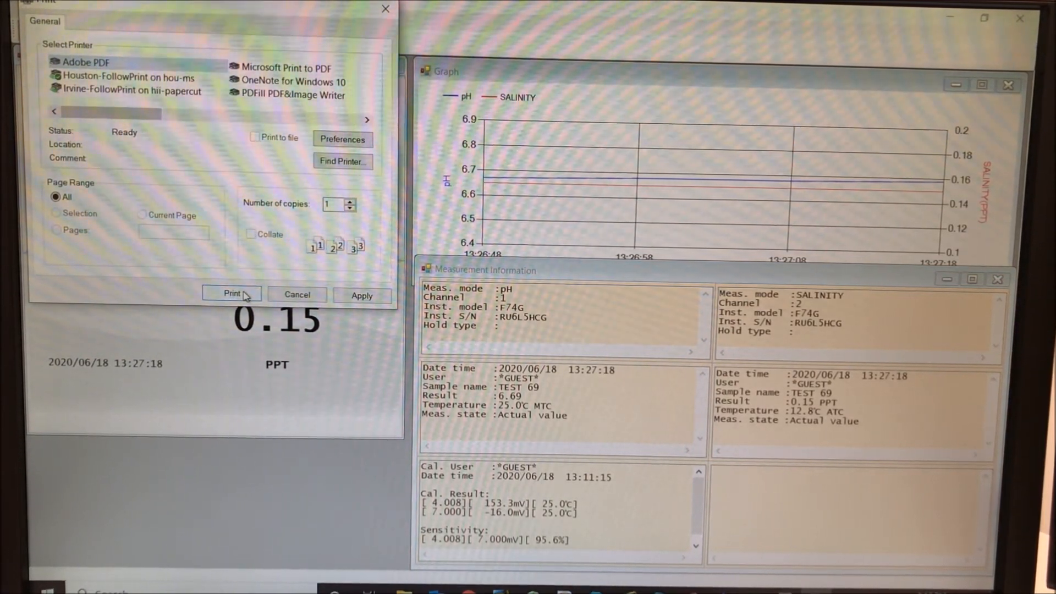
# Step: Print the report to Adobe PDF and save it as document.pdf
pyautogui.click(232, 294)
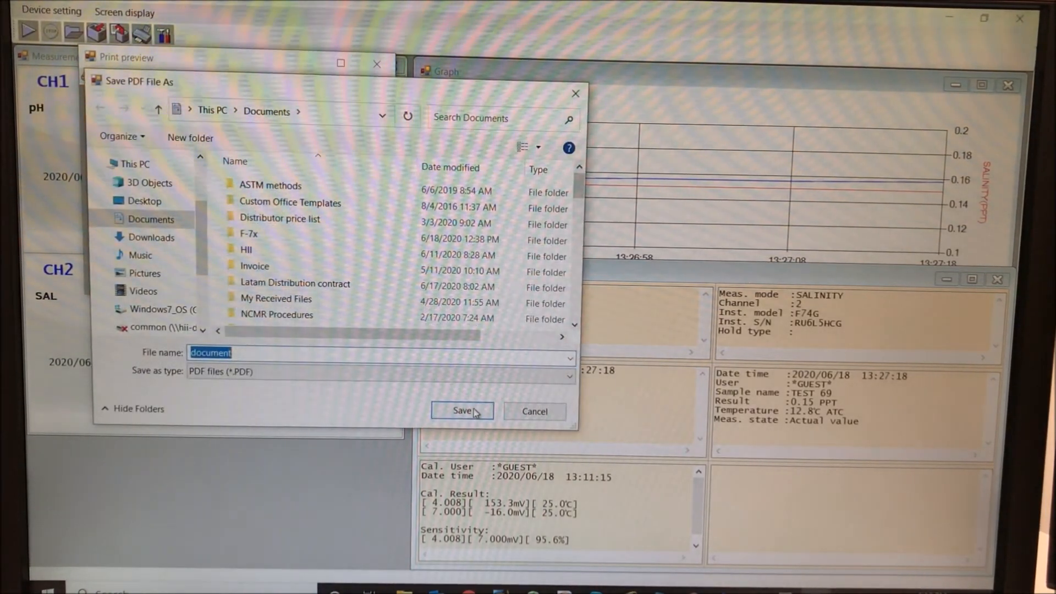
pyautogui.click(462, 411)
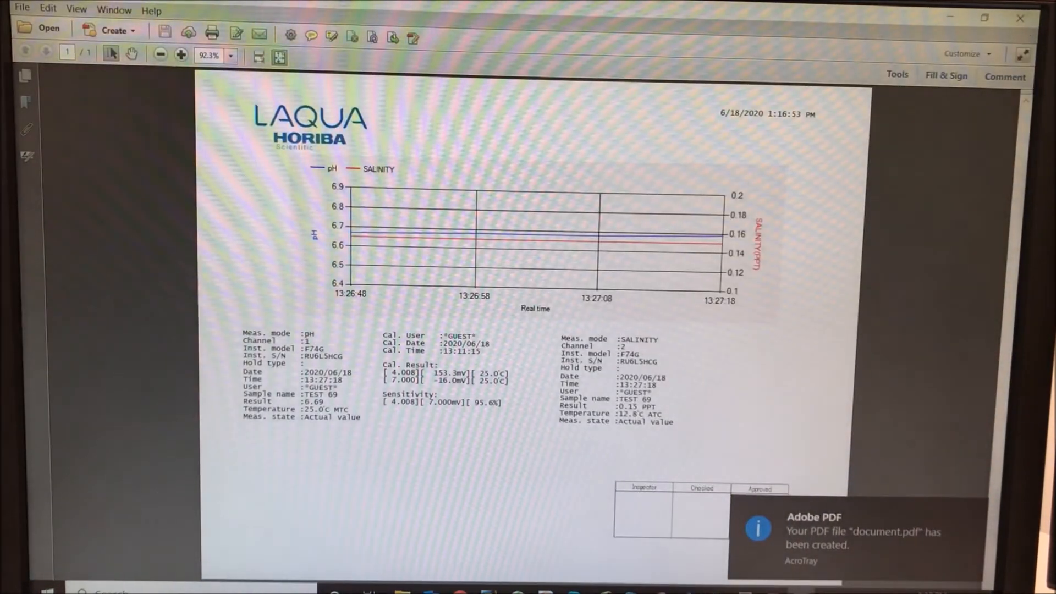
# Step: View the PDF report at 100% zoom and look over its graph and readings
pyautogui.click(232, 55)
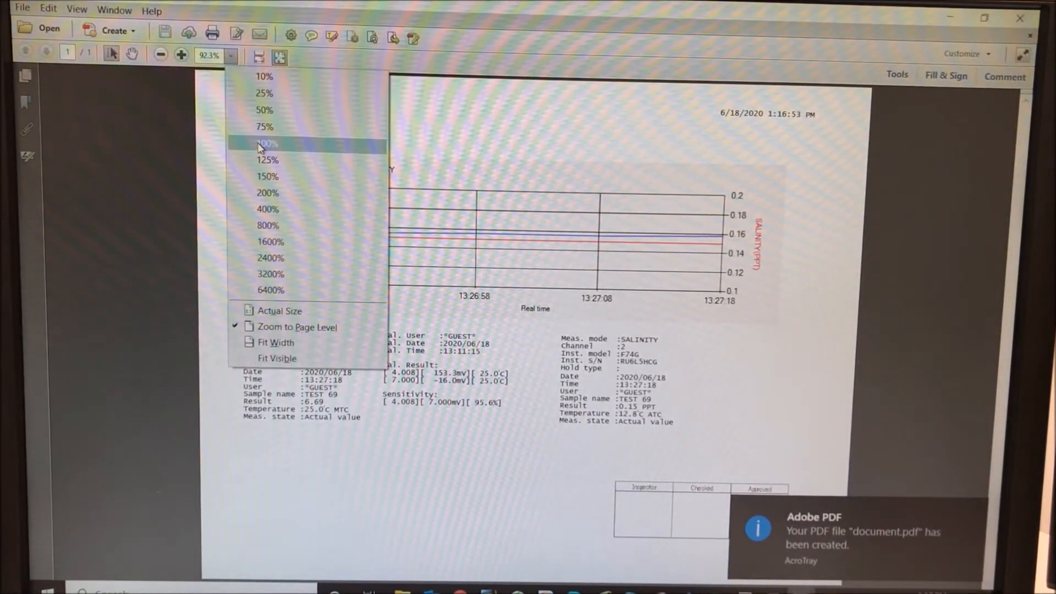
pyautogui.click(266, 144)
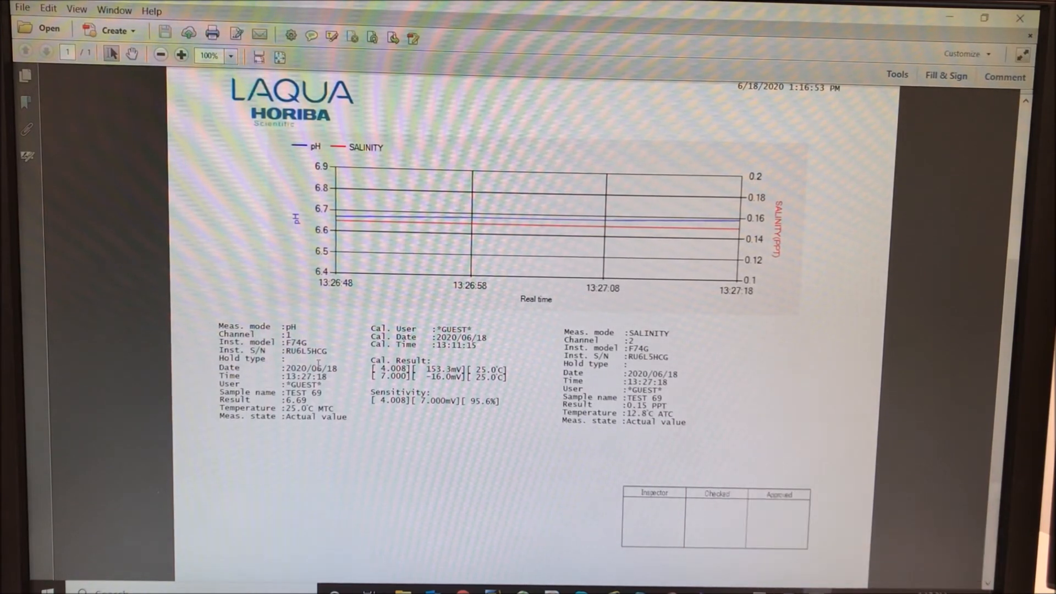
pyautogui.moveTo(372, 326); pyautogui.dragTo(502, 401)
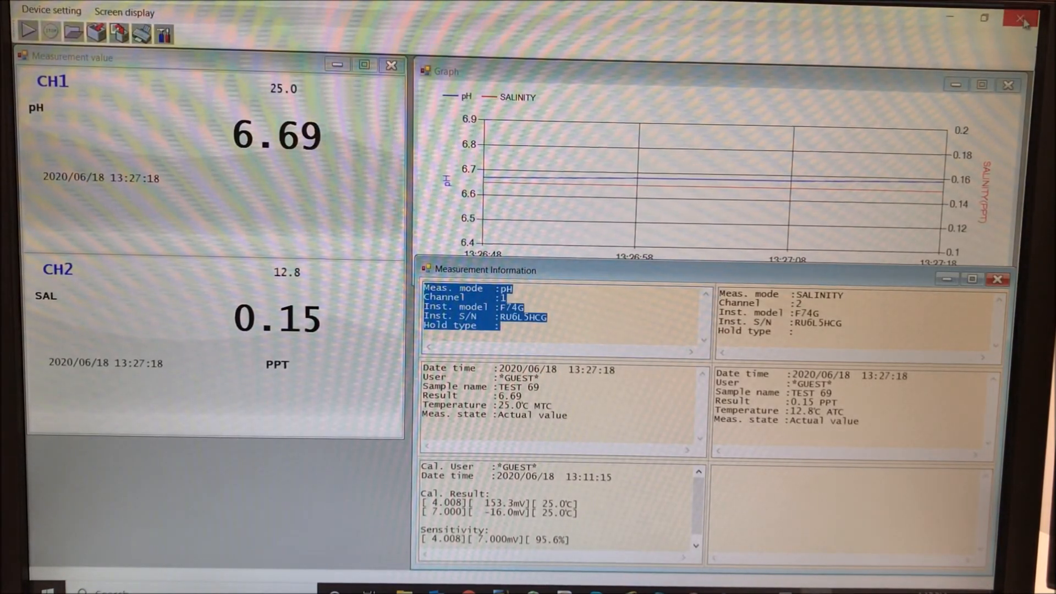
# Step: Close live measurement, open Memory data, and collect the meter's stored readings
pyautogui.click(1023, 18)
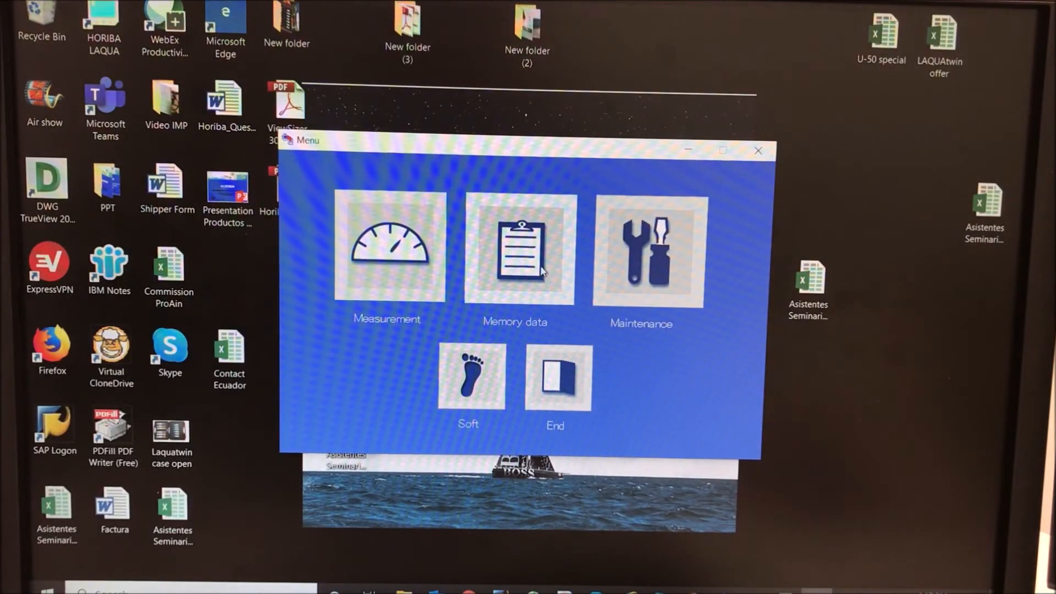
pyautogui.click(515, 250)
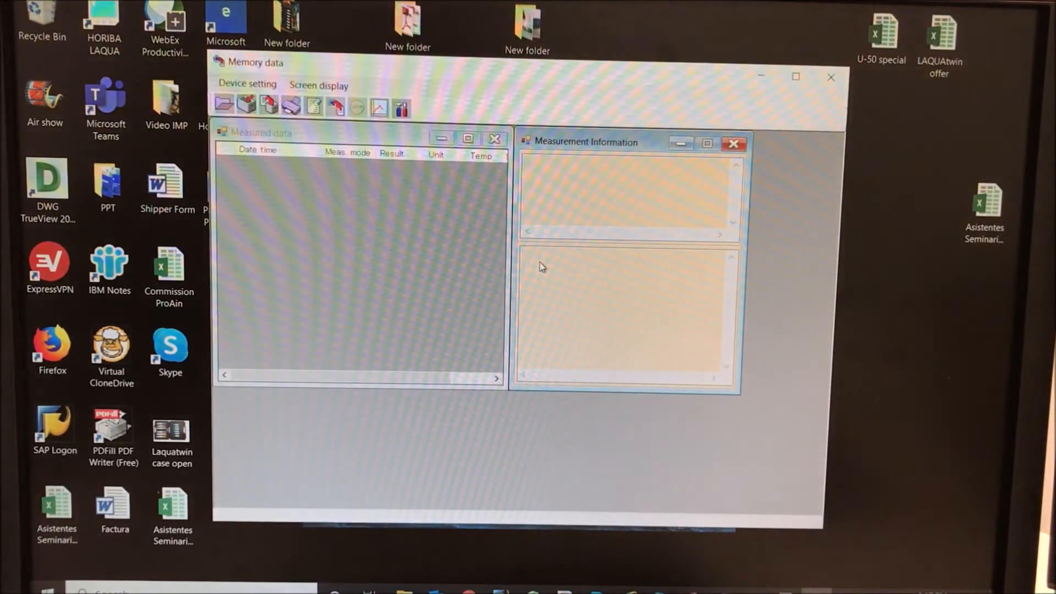
pyautogui.moveTo(268, 105)
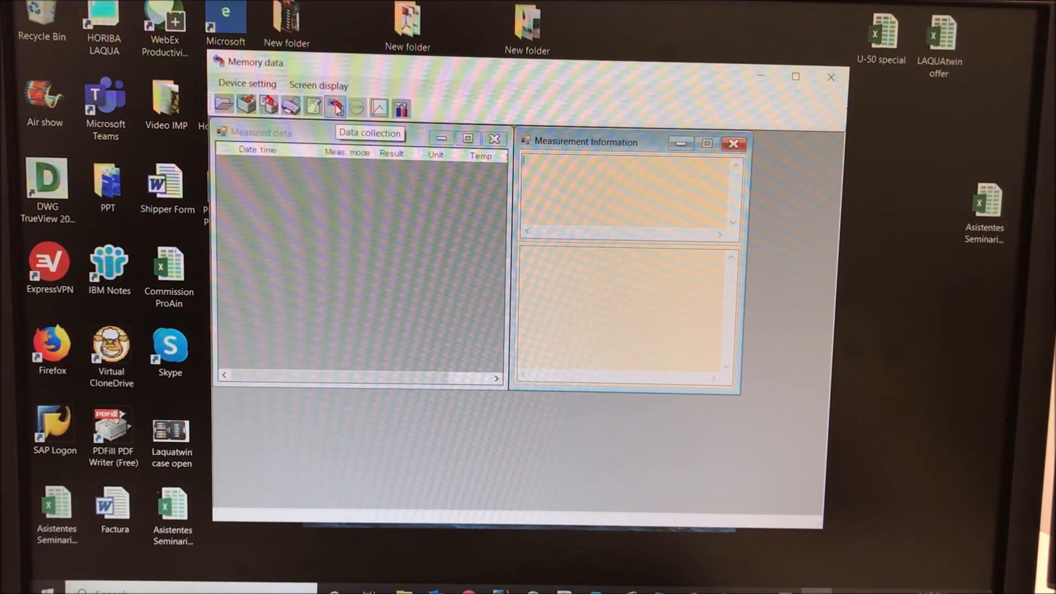
pyautogui.click(335, 108)
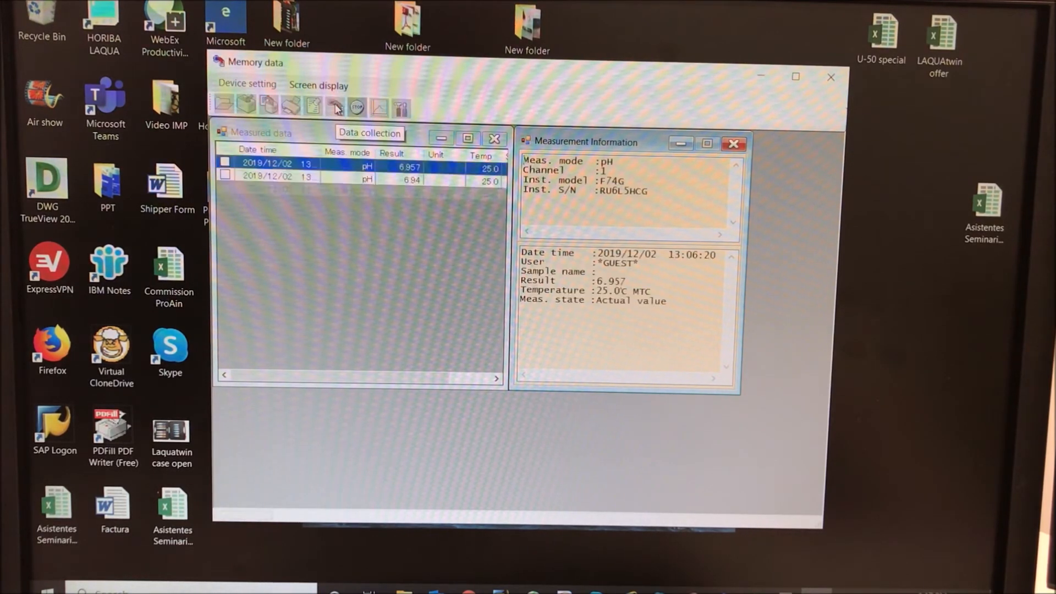
pyautogui.click(335, 107)
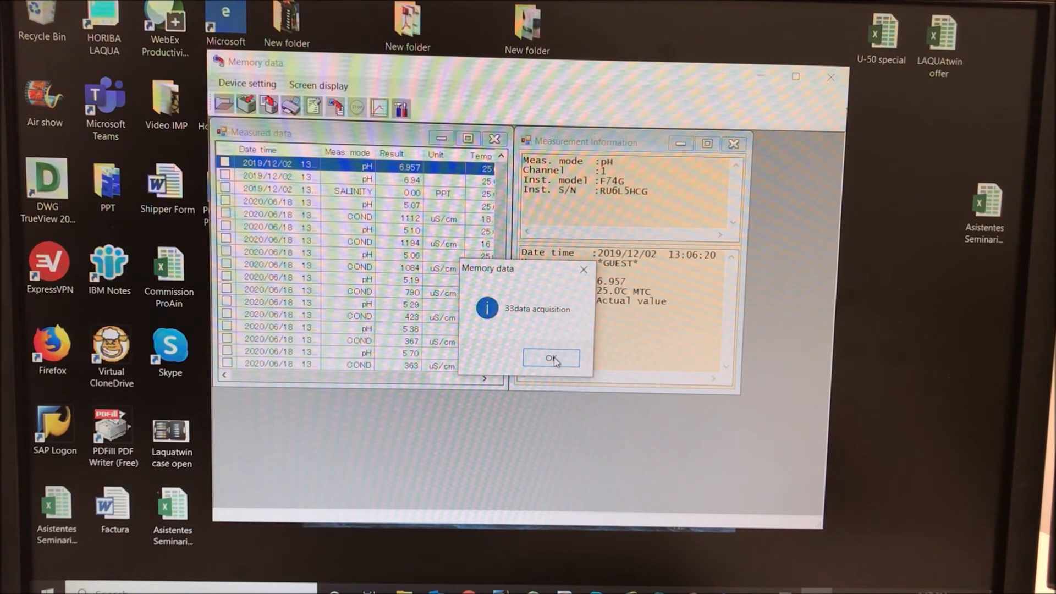
# Step: Acknowledge the 33-records-acquired notice and mark stored pH readings
pyautogui.click(552, 358)
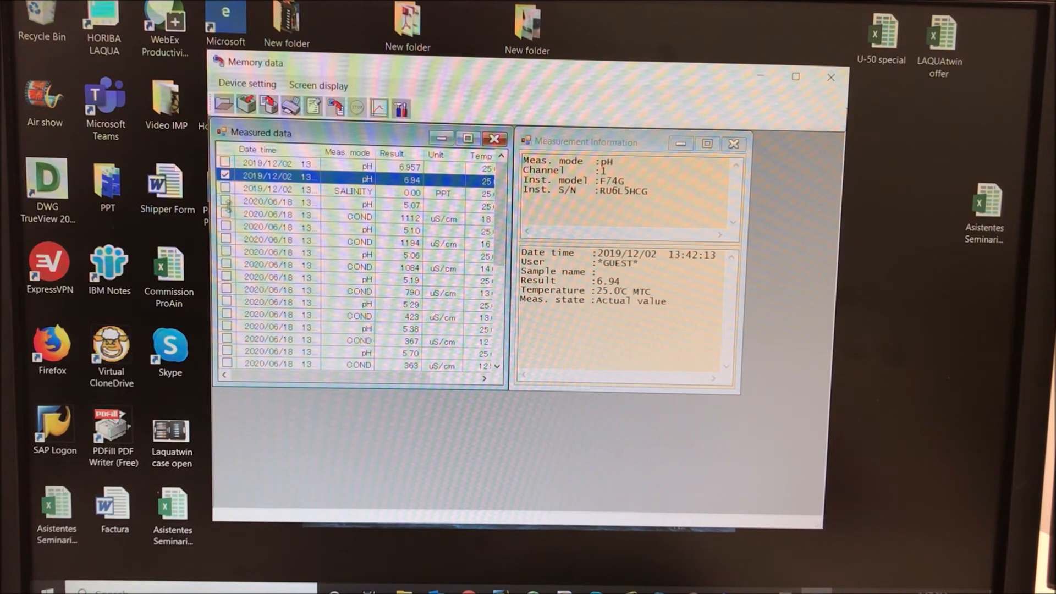
pyautogui.click(227, 201)
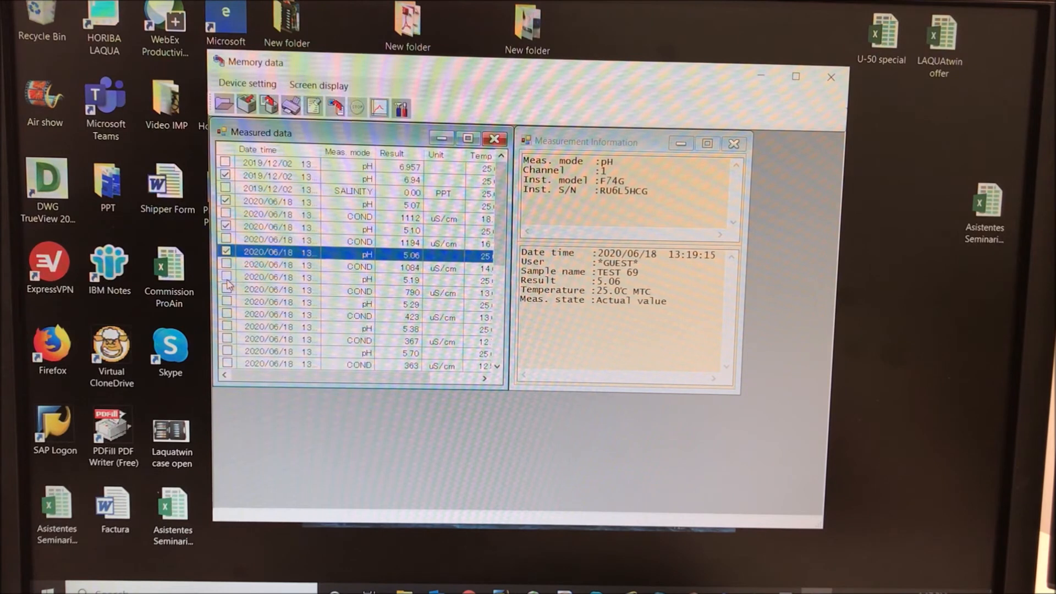
pyautogui.click(378, 107)
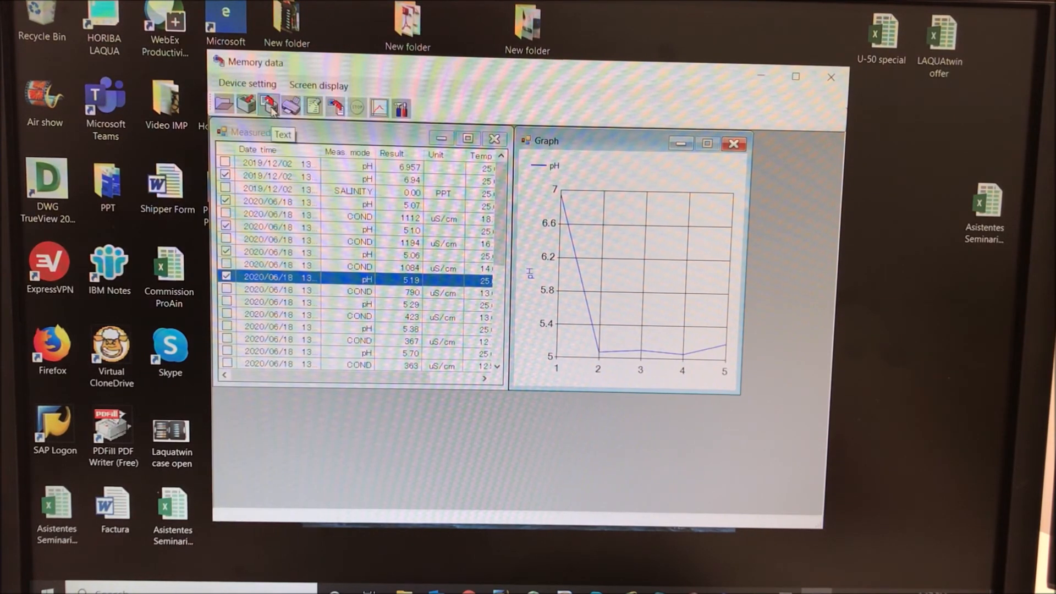
# Step: Print the marked memory pH report to Adobe PDF and save it as document
pyautogui.click(290, 107)
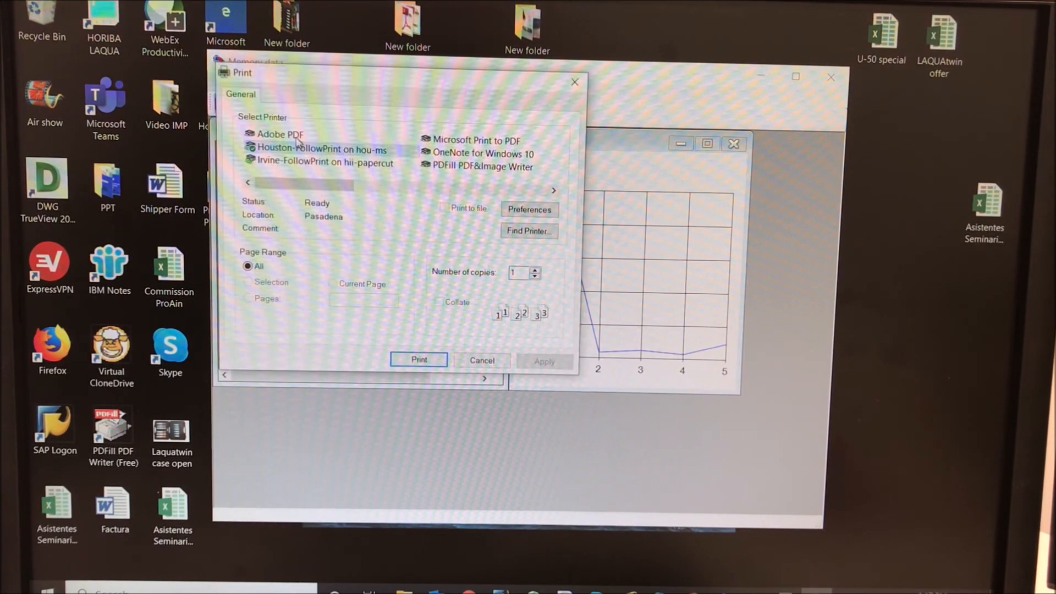
pyautogui.click(279, 134)
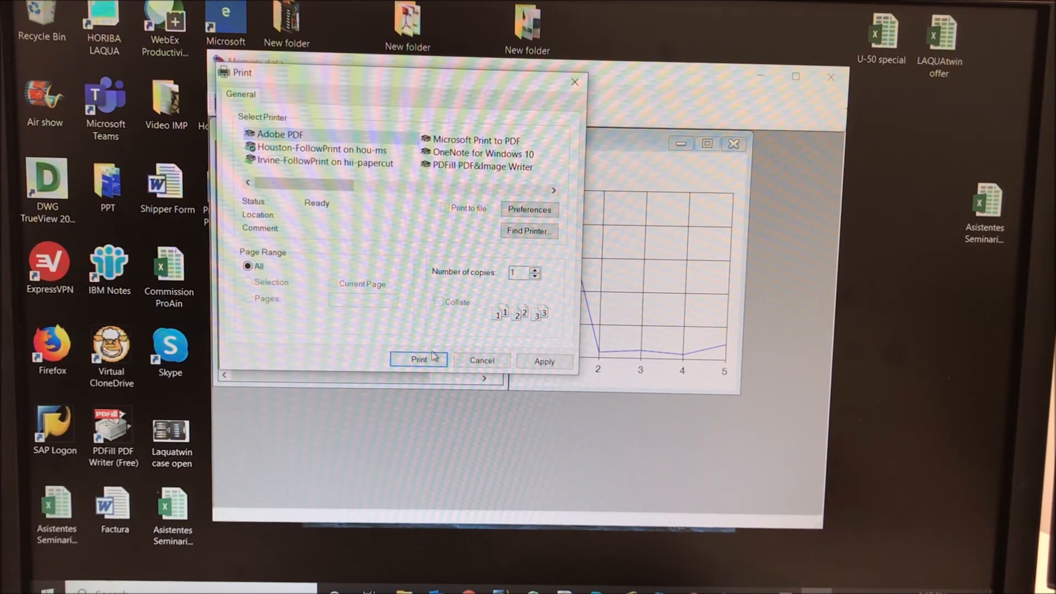
pyautogui.click(418, 360)
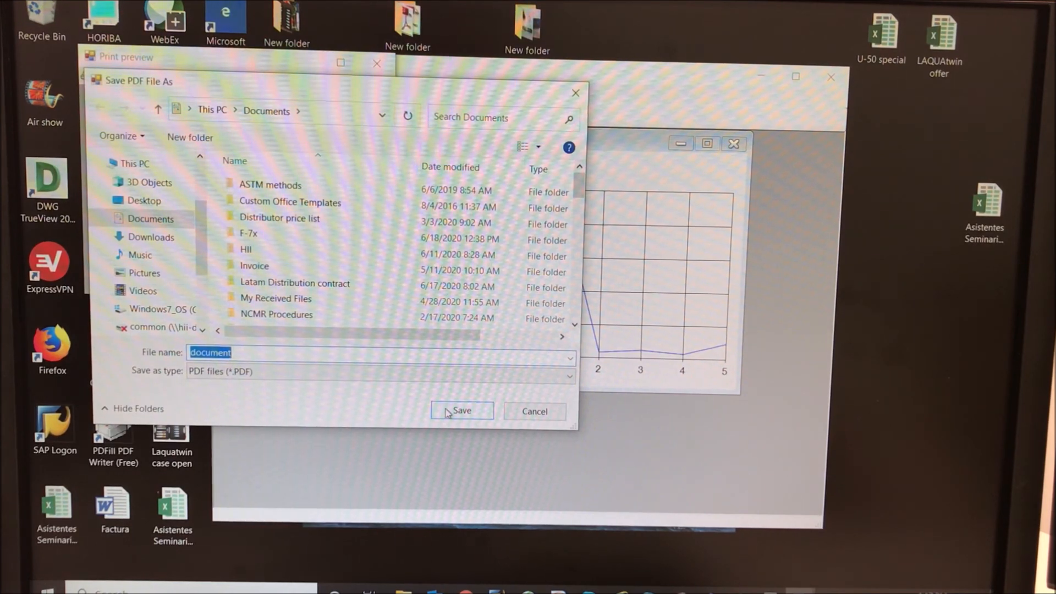
pyautogui.click(461, 411)
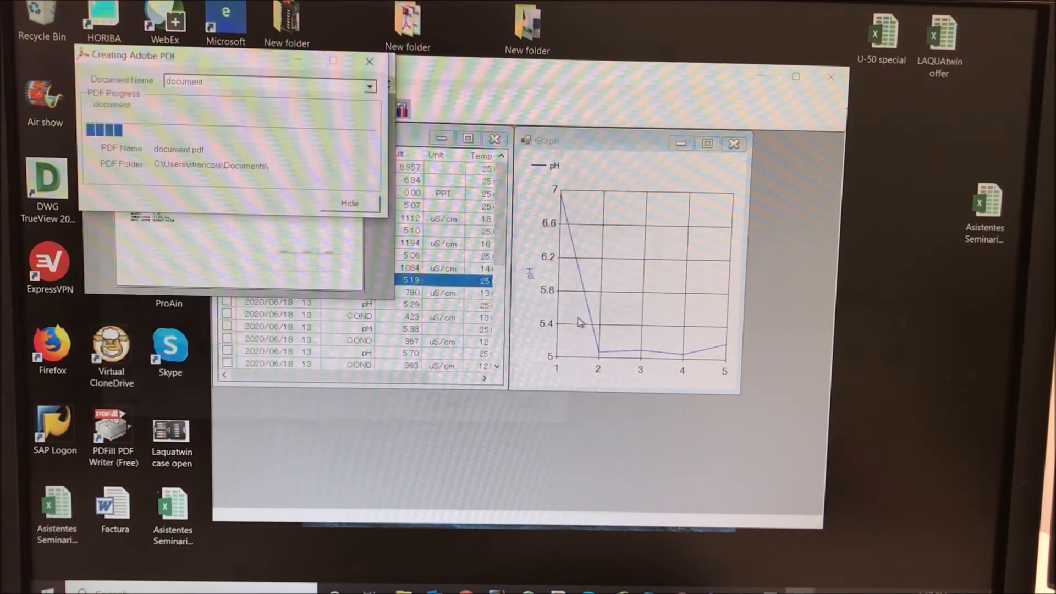